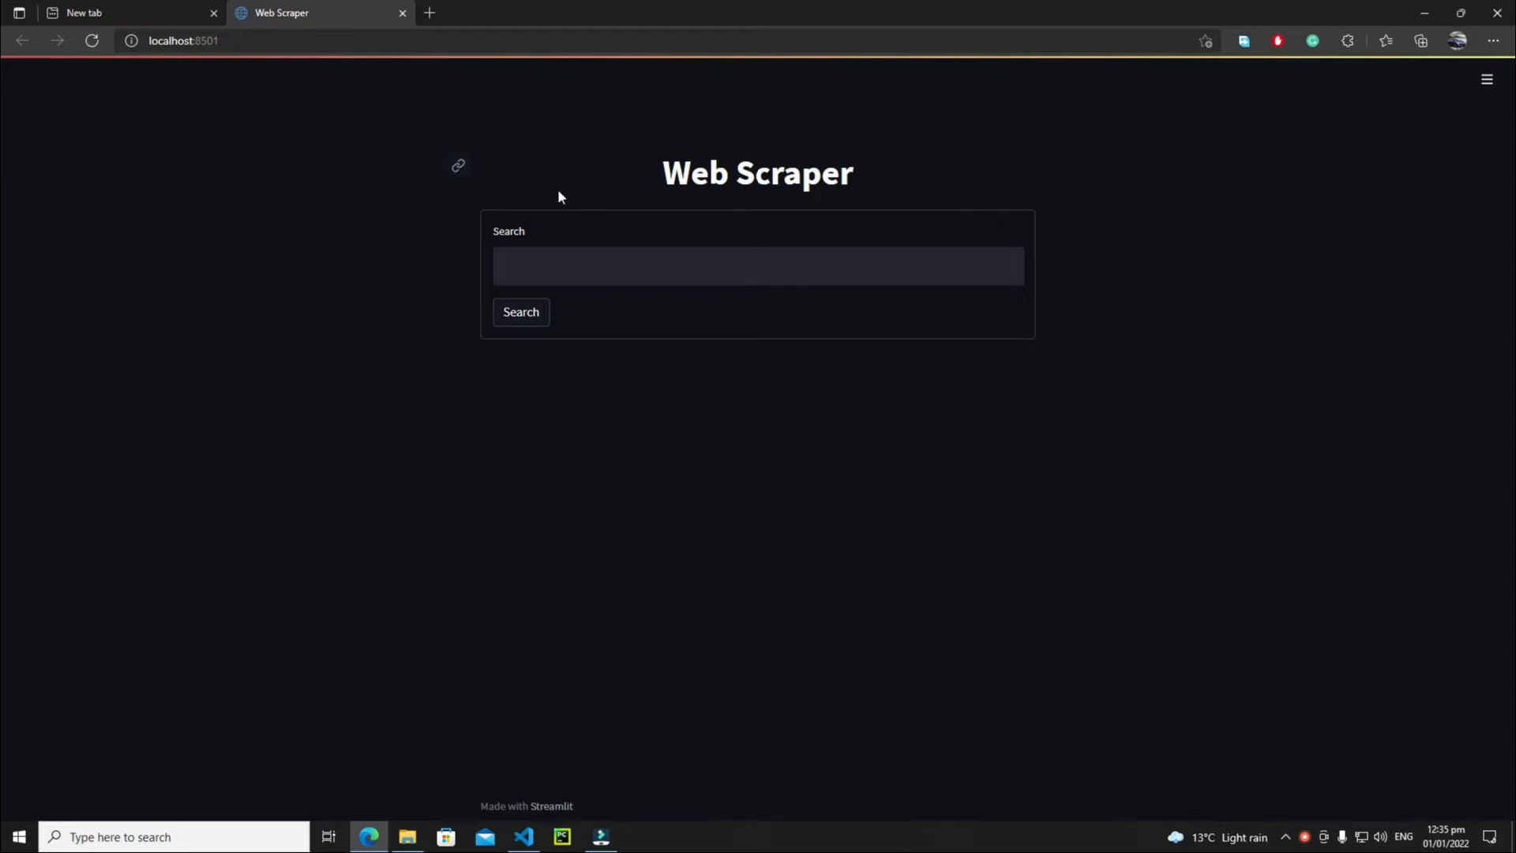
pyautogui.moveTo(439, 104)
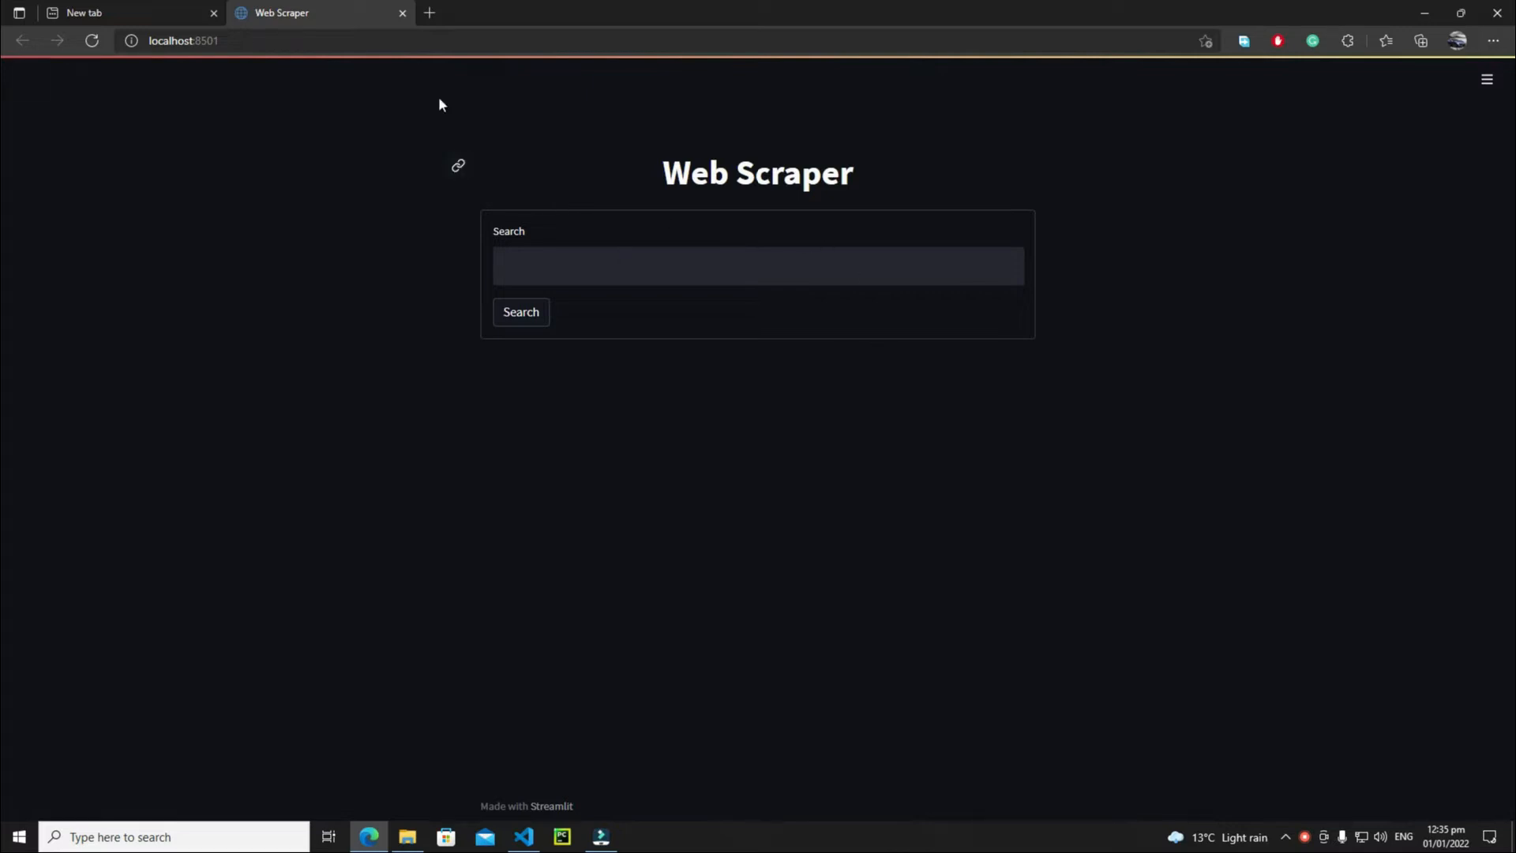
pyautogui.moveTo(485, 230)
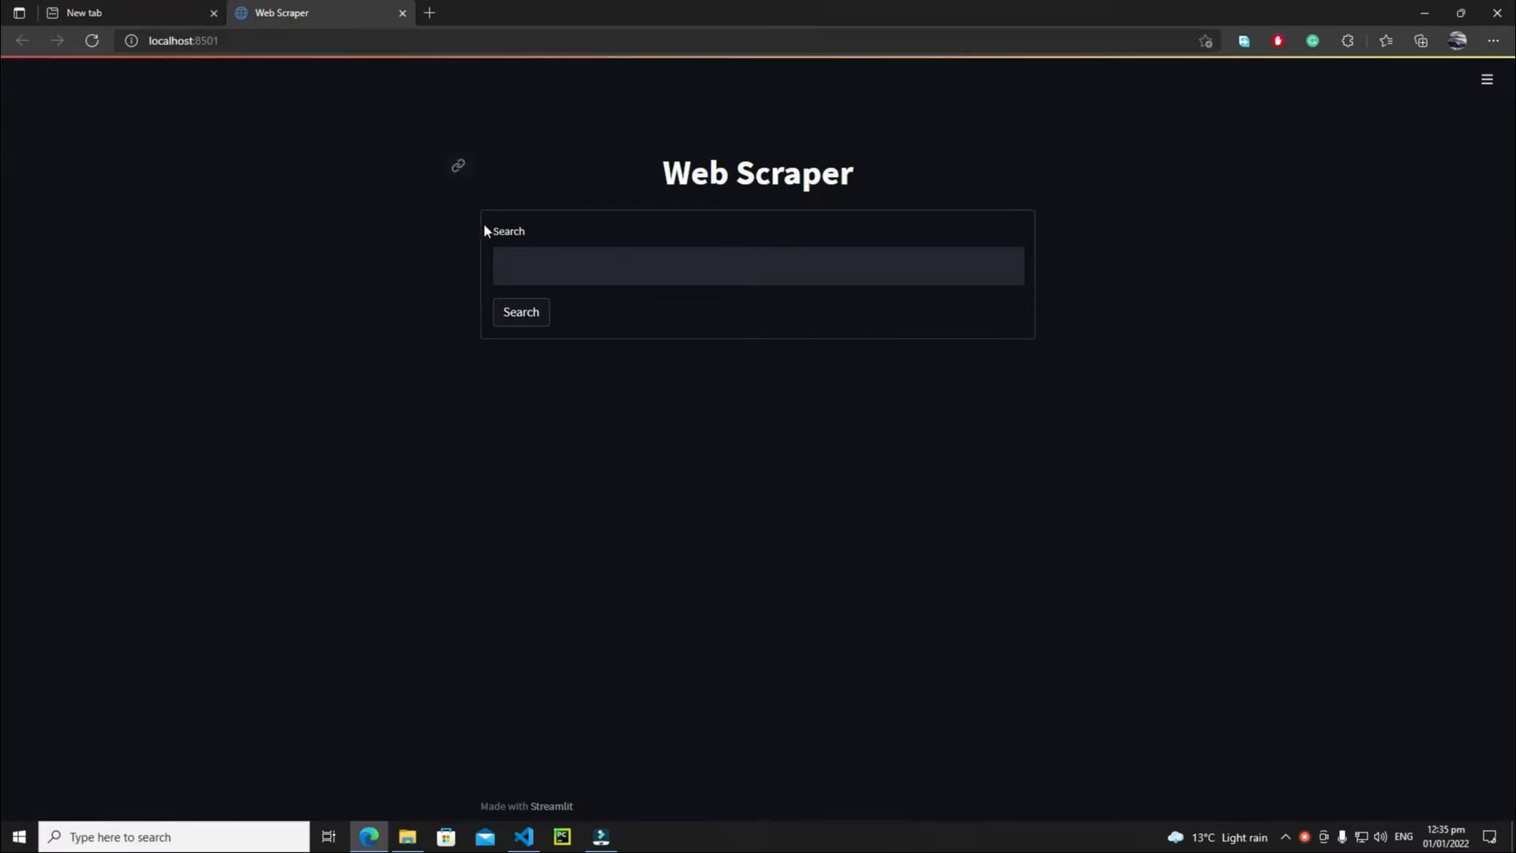
pyautogui.moveTo(792, 303)
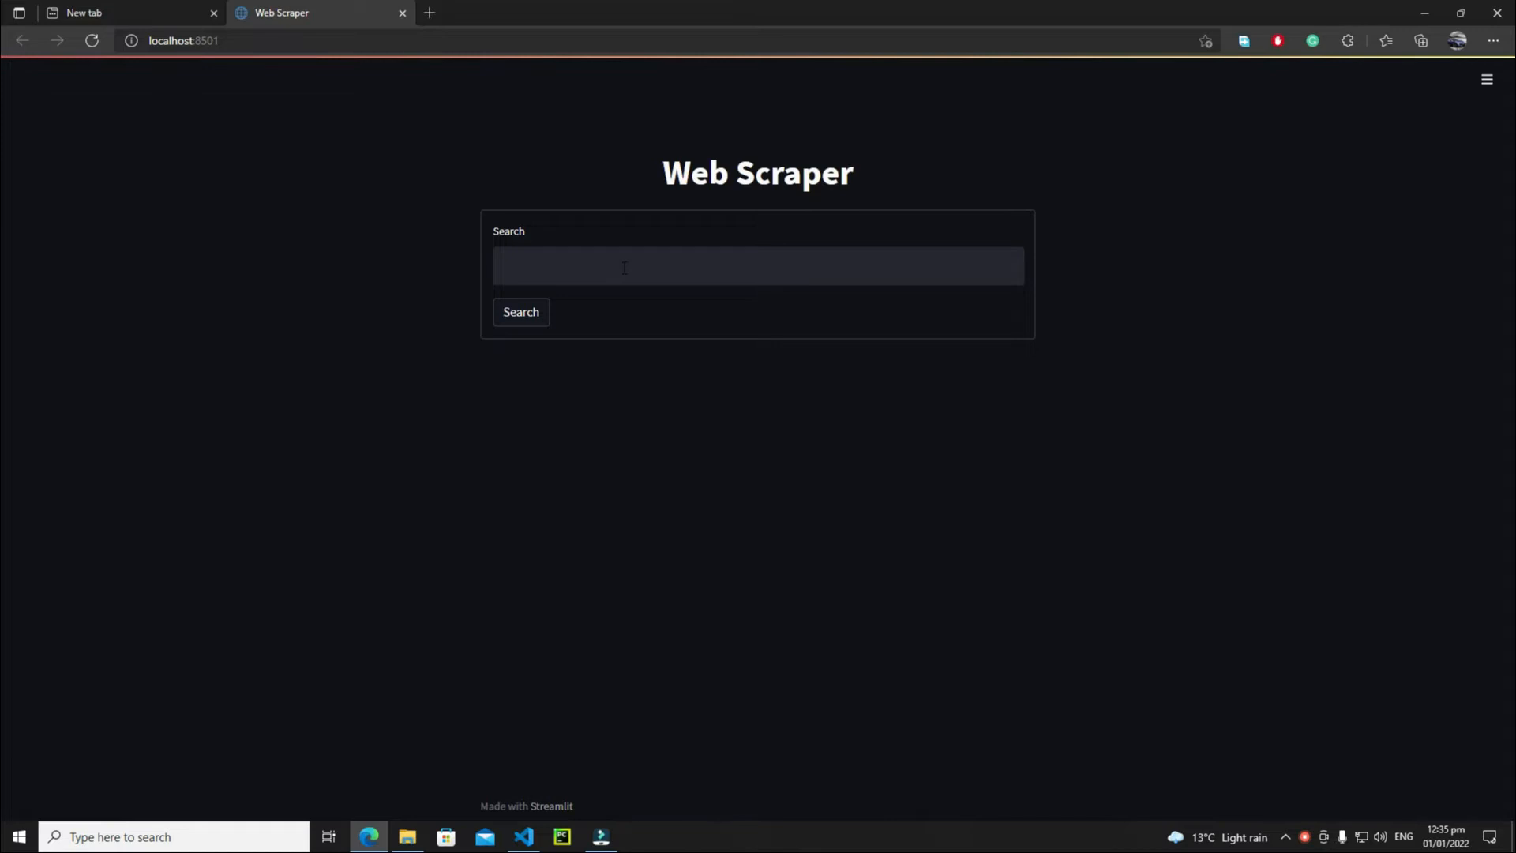
# Step: Enter 'cars' as the search query in the scraper's search field
pyautogui.click(756, 265)
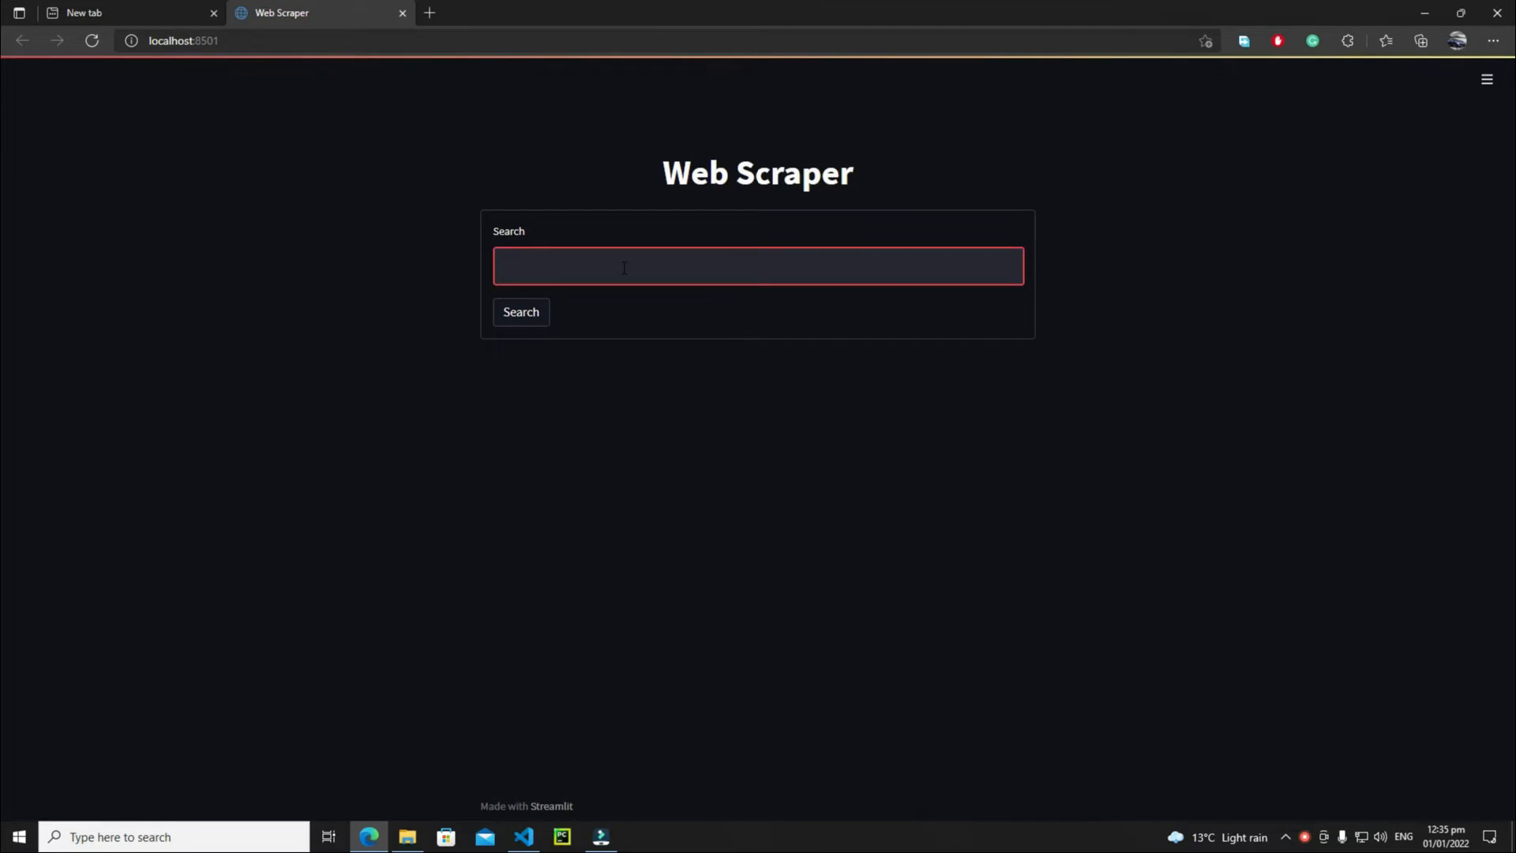
pyautogui.write('cars')
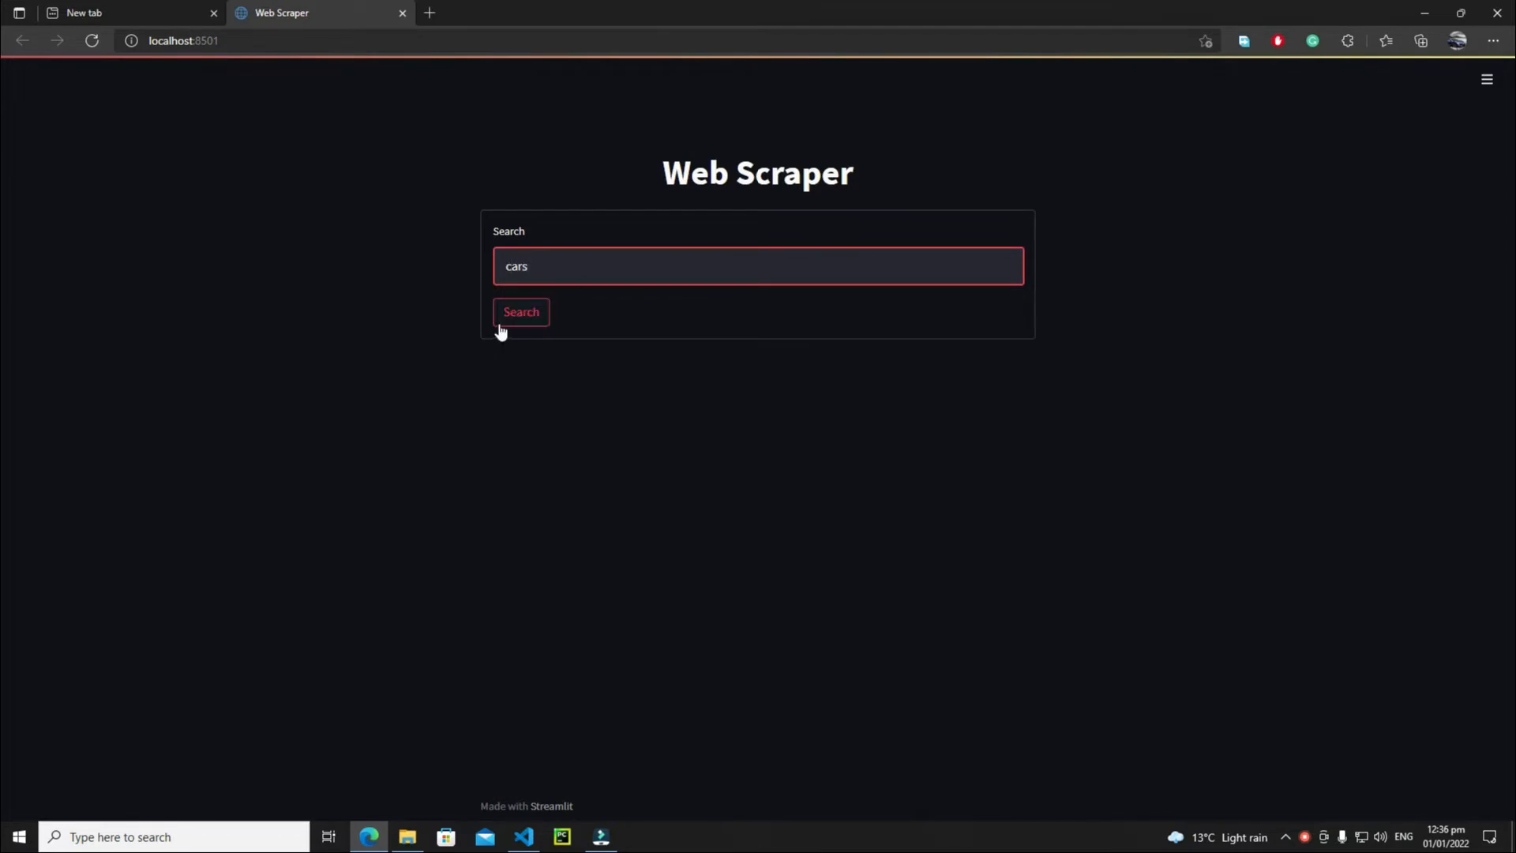
# Step: Run the 'cars' search and scroll through the resulting grid of car photos
pyautogui.click(519, 311)
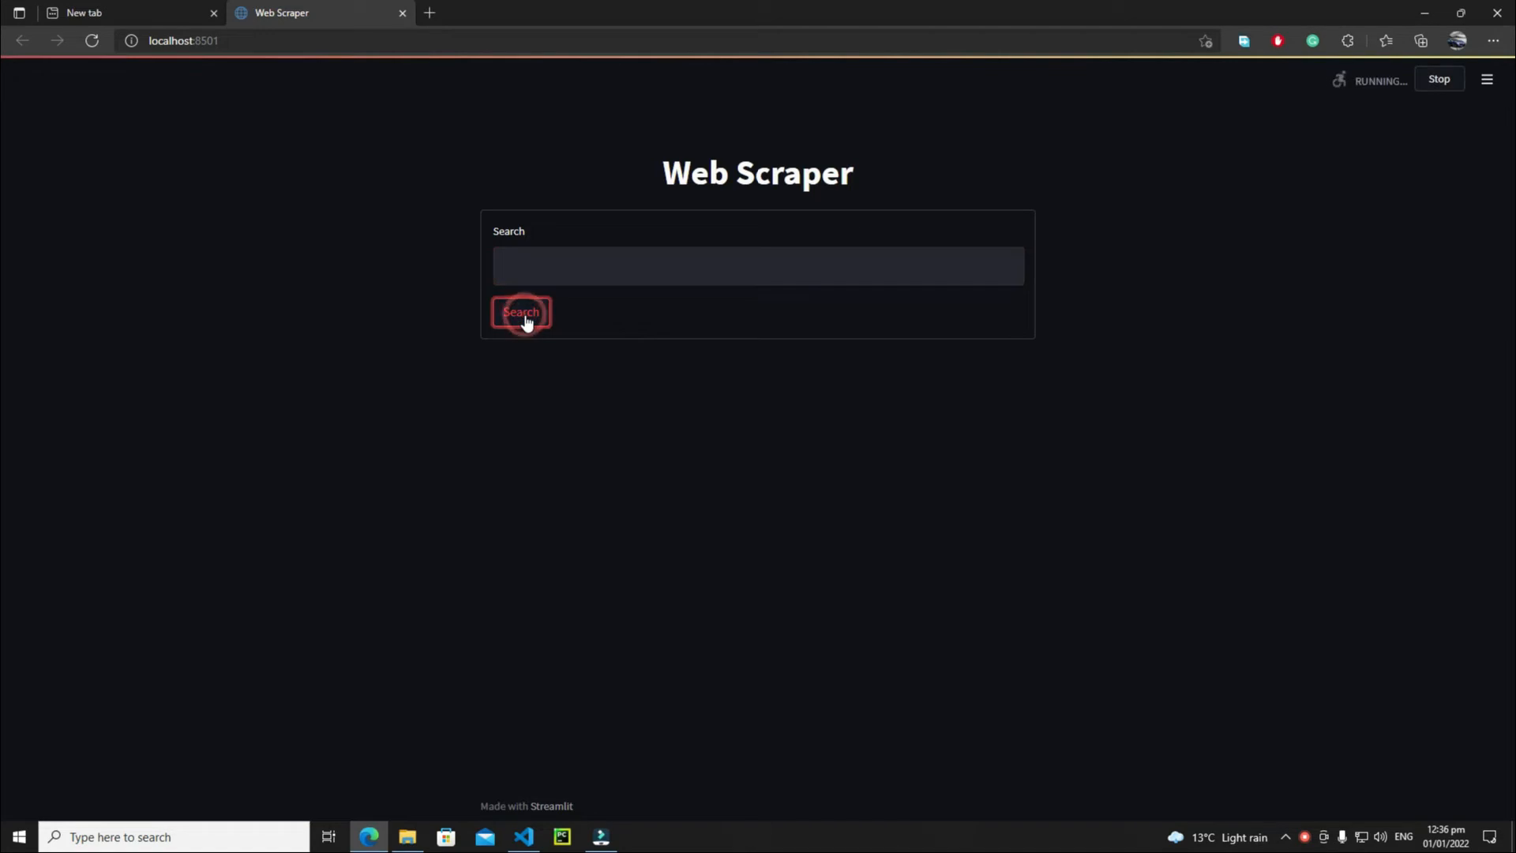
pyautogui.click(519, 311)
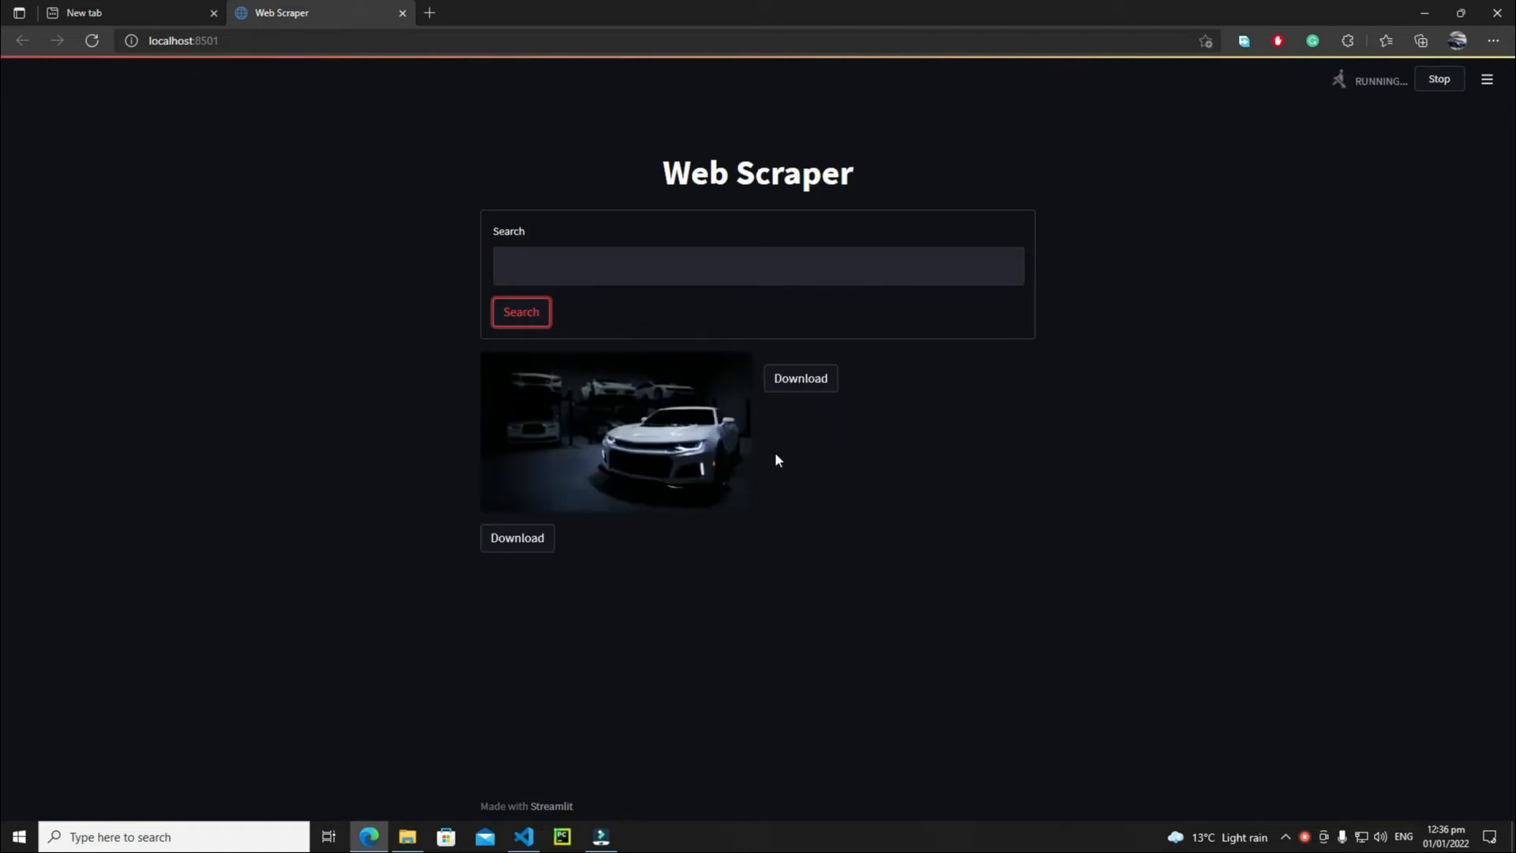
pyautogui.click(521, 311)
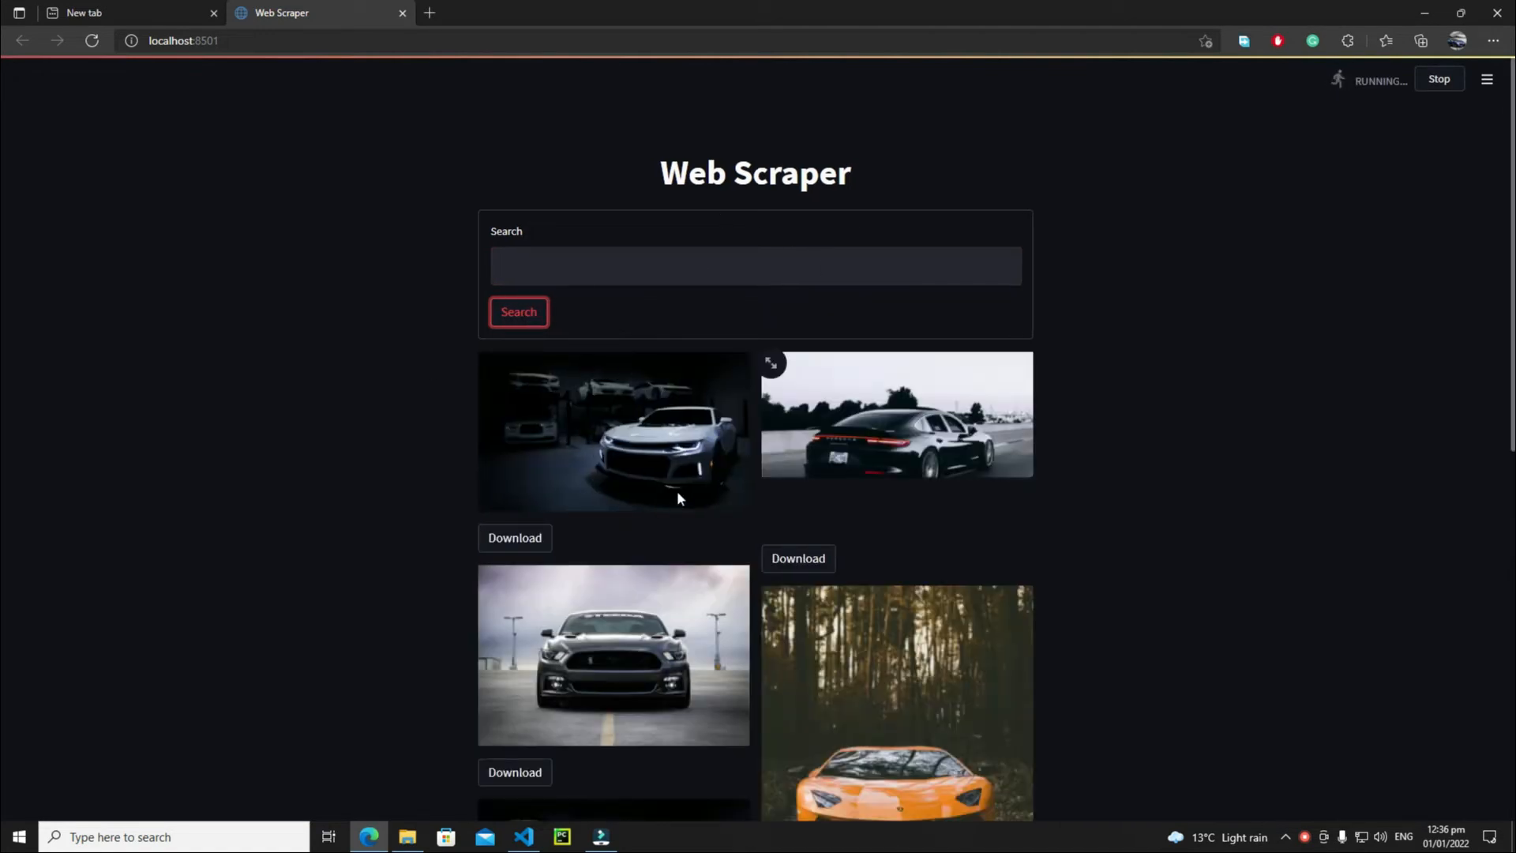
pyautogui.moveTo(881, 475)
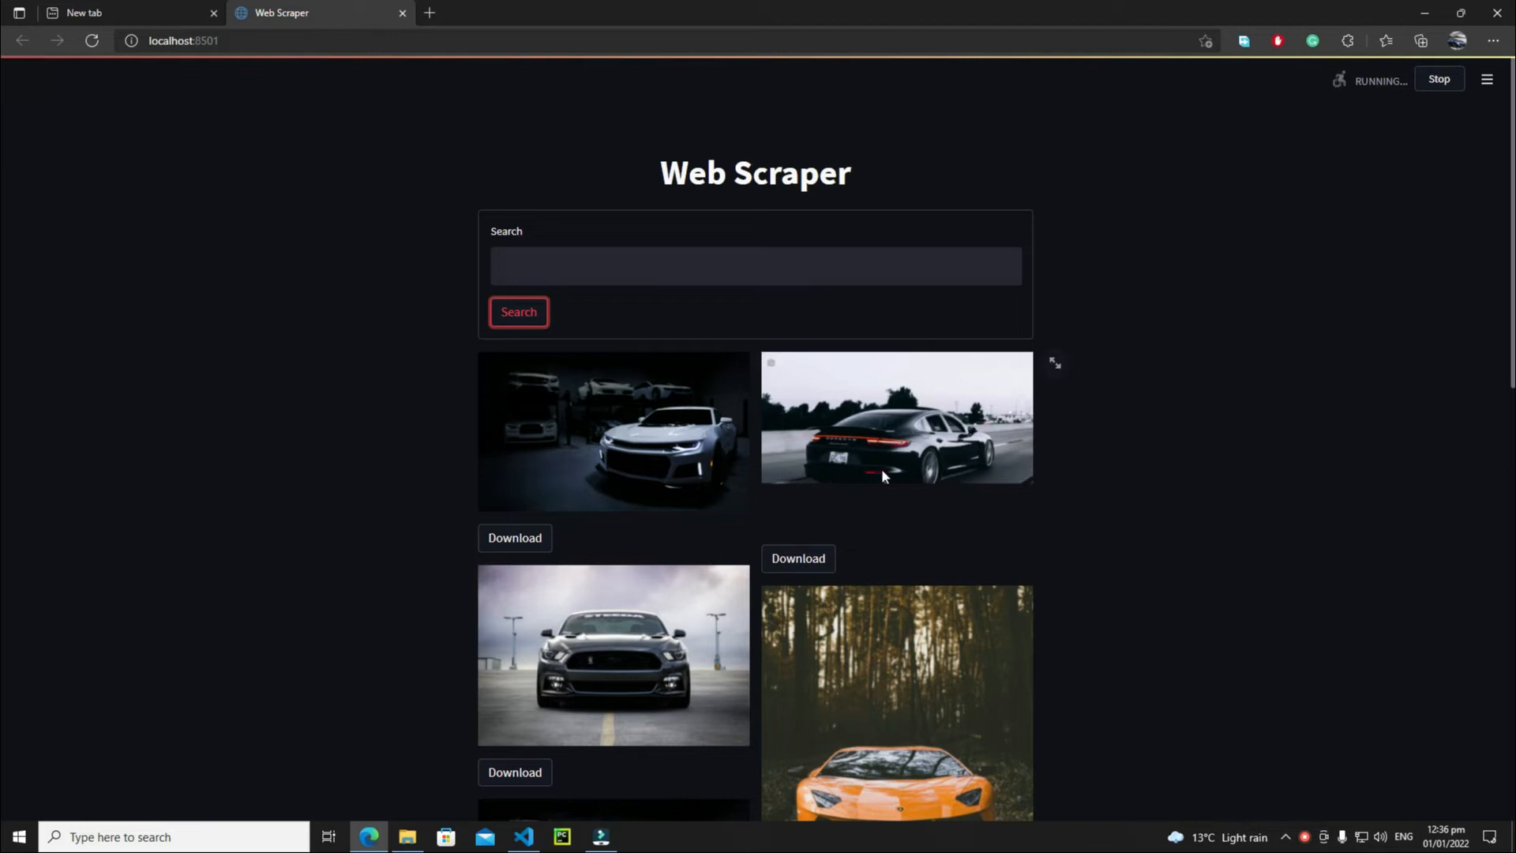
pyautogui.scroll(-3)
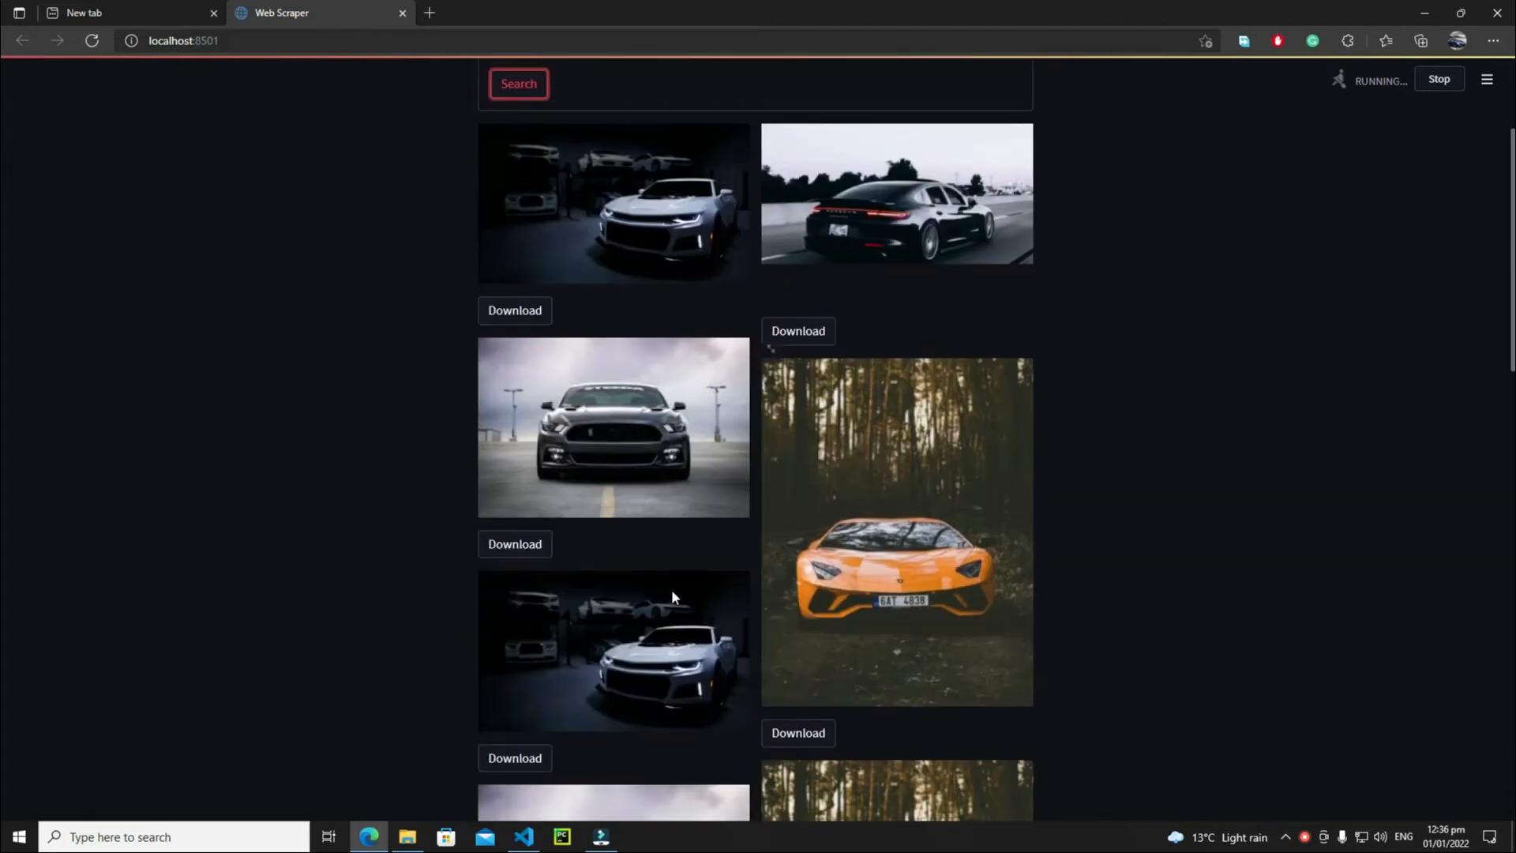
pyautogui.scroll(-3)
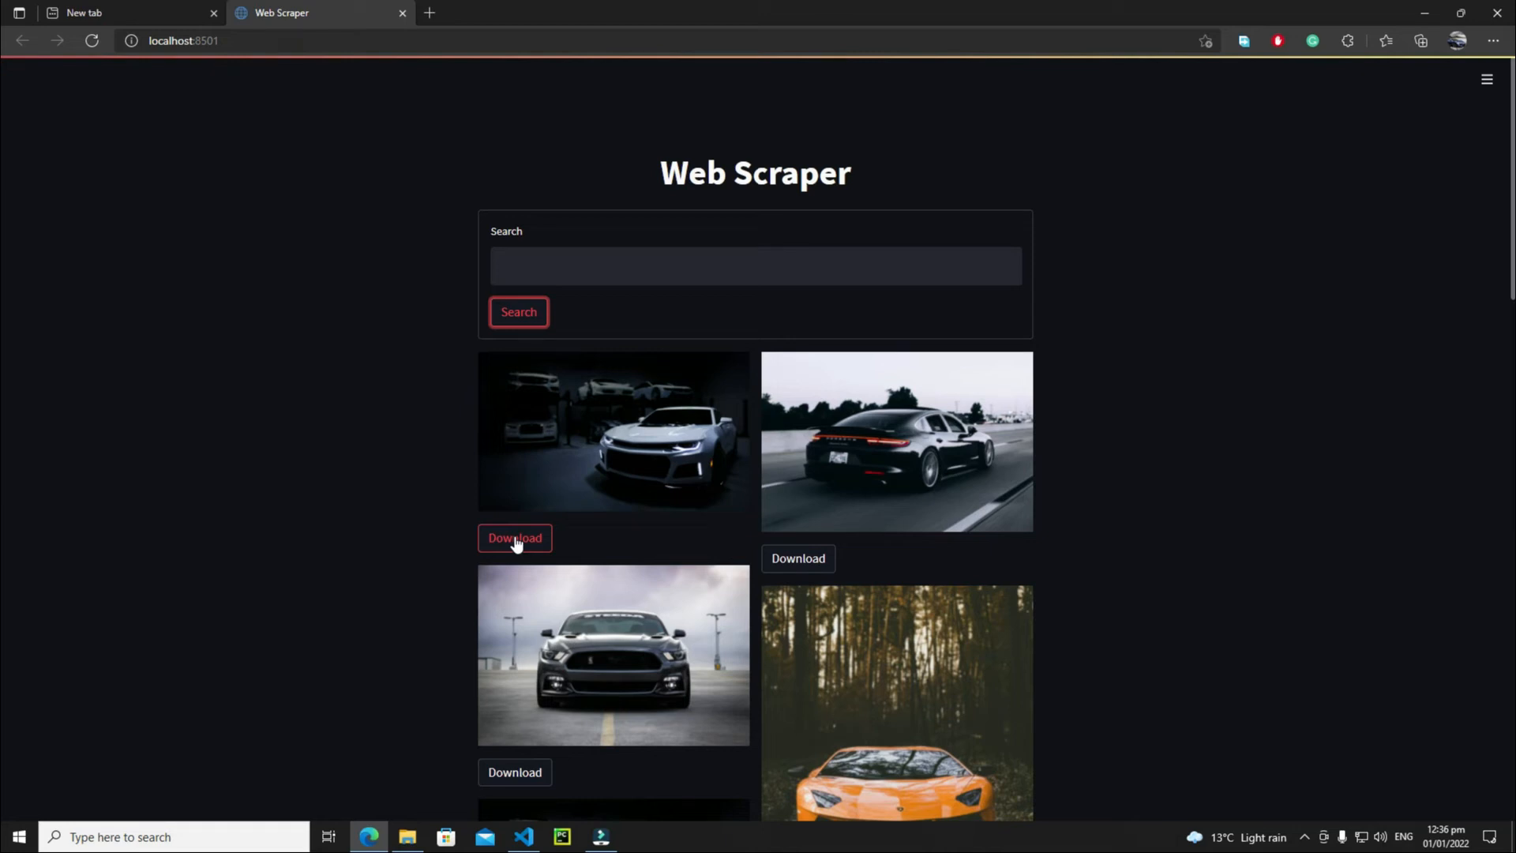
# Step: Download the first white car photo, opening its Unsplash page, then return to the results
pyautogui.click(515, 537)
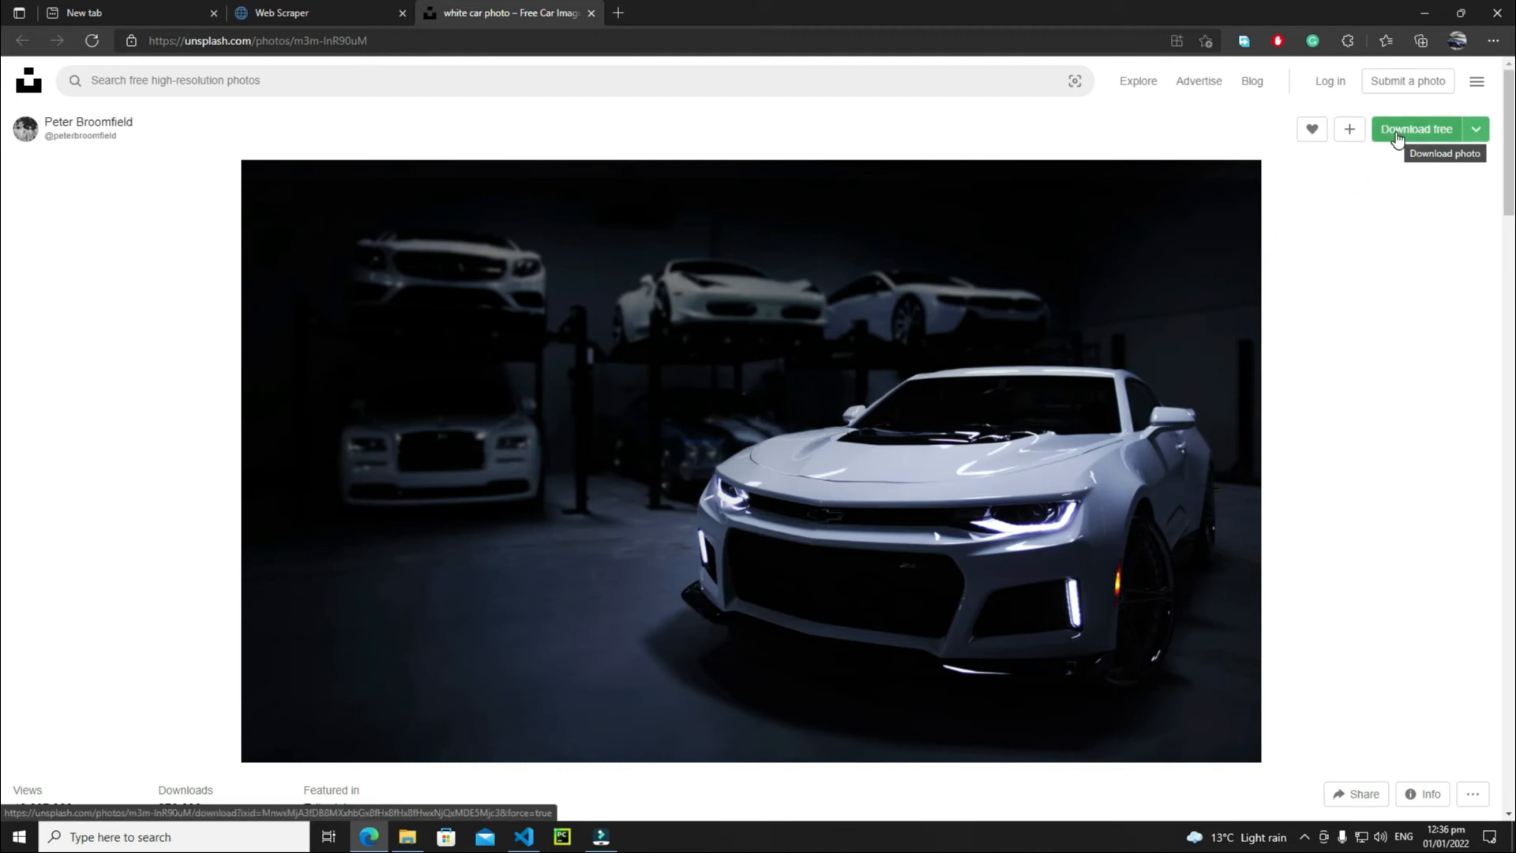
pyautogui.moveTo(502, 61)
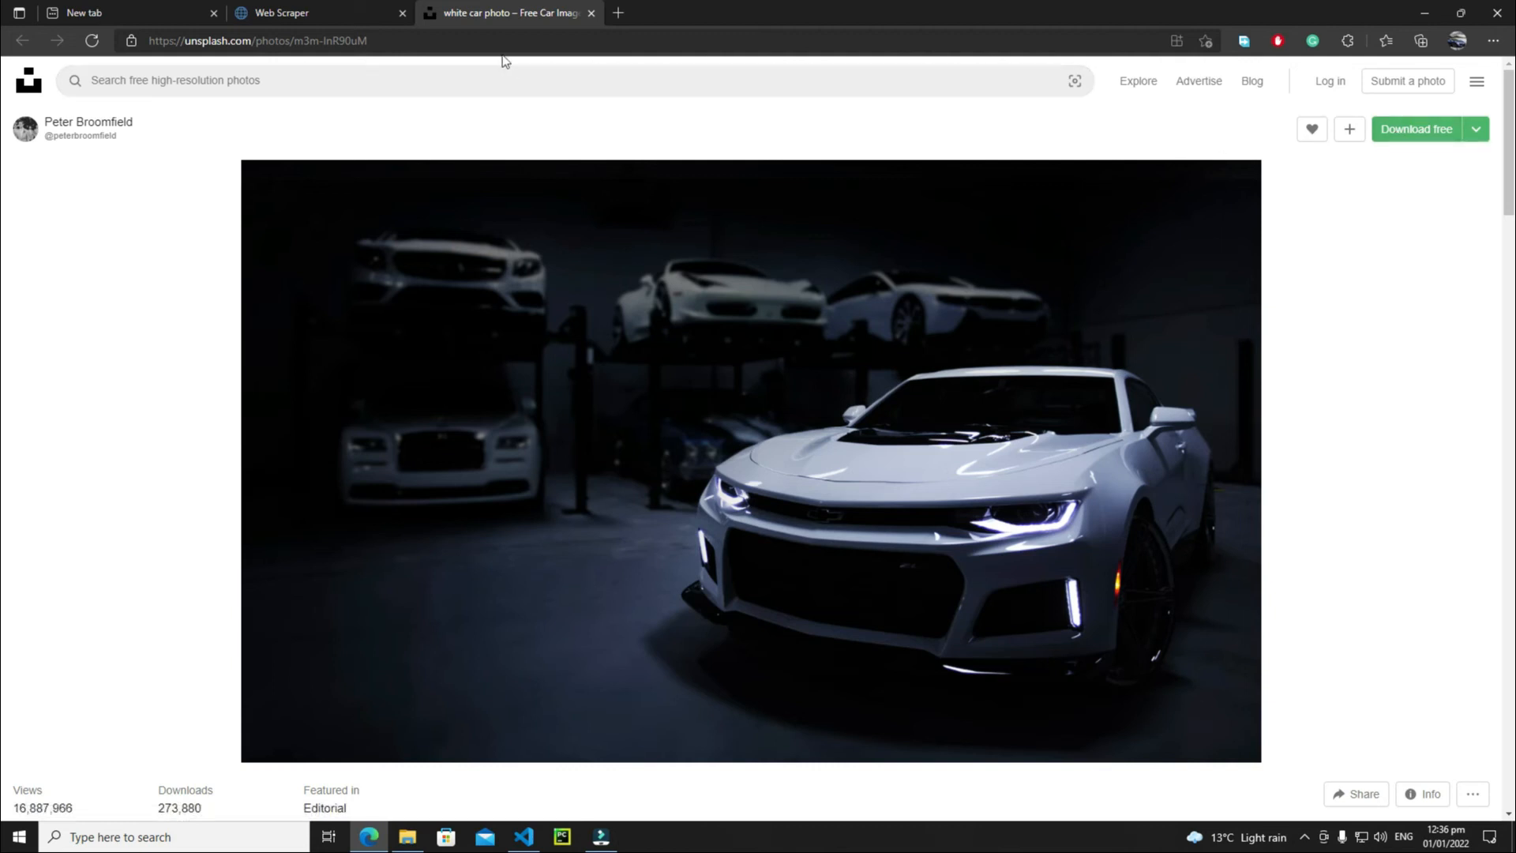
pyautogui.click(282, 13)
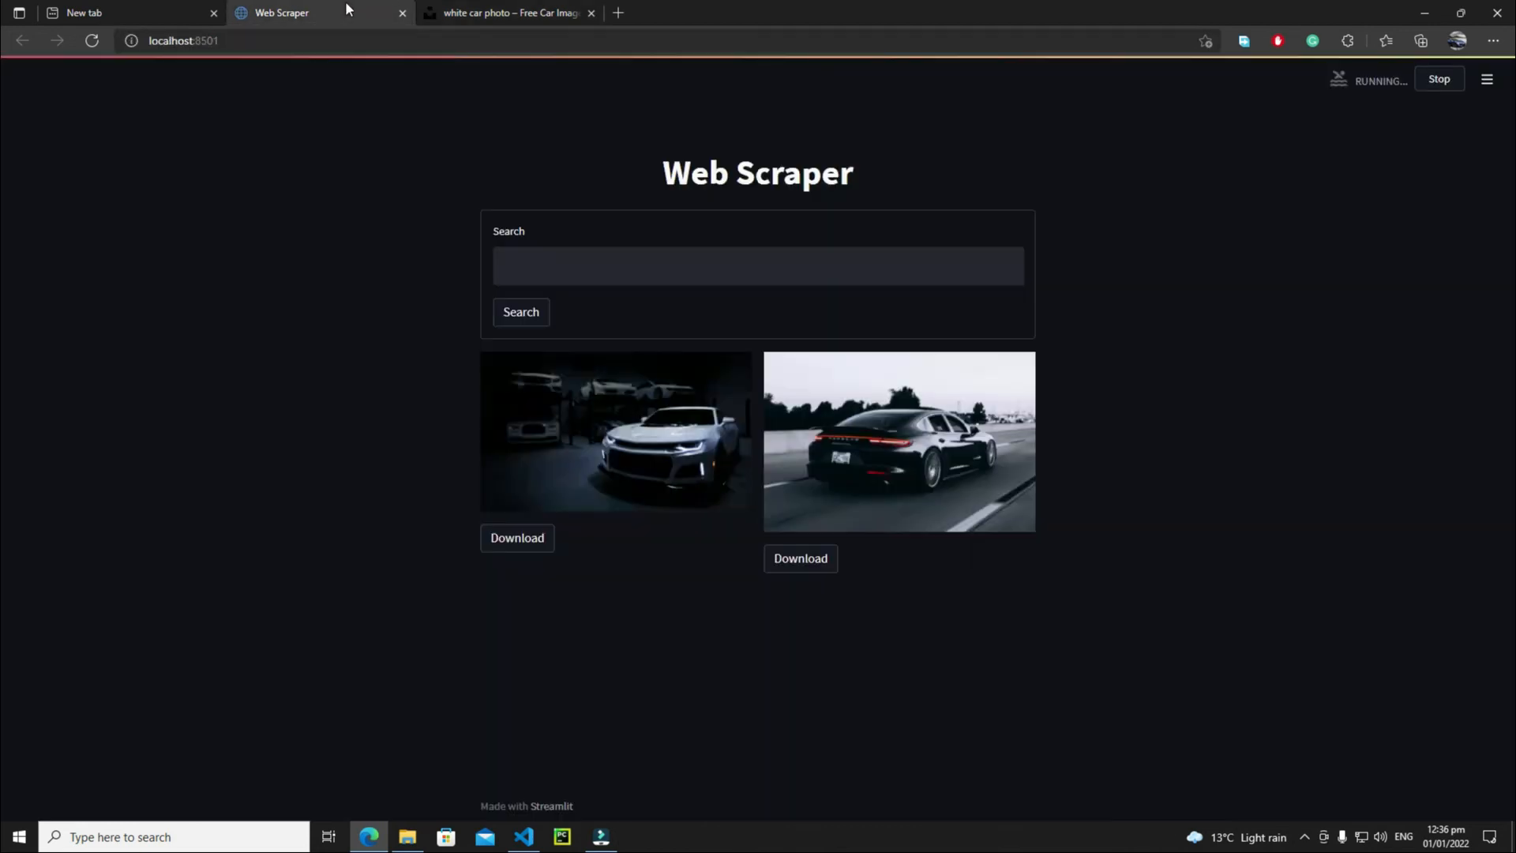